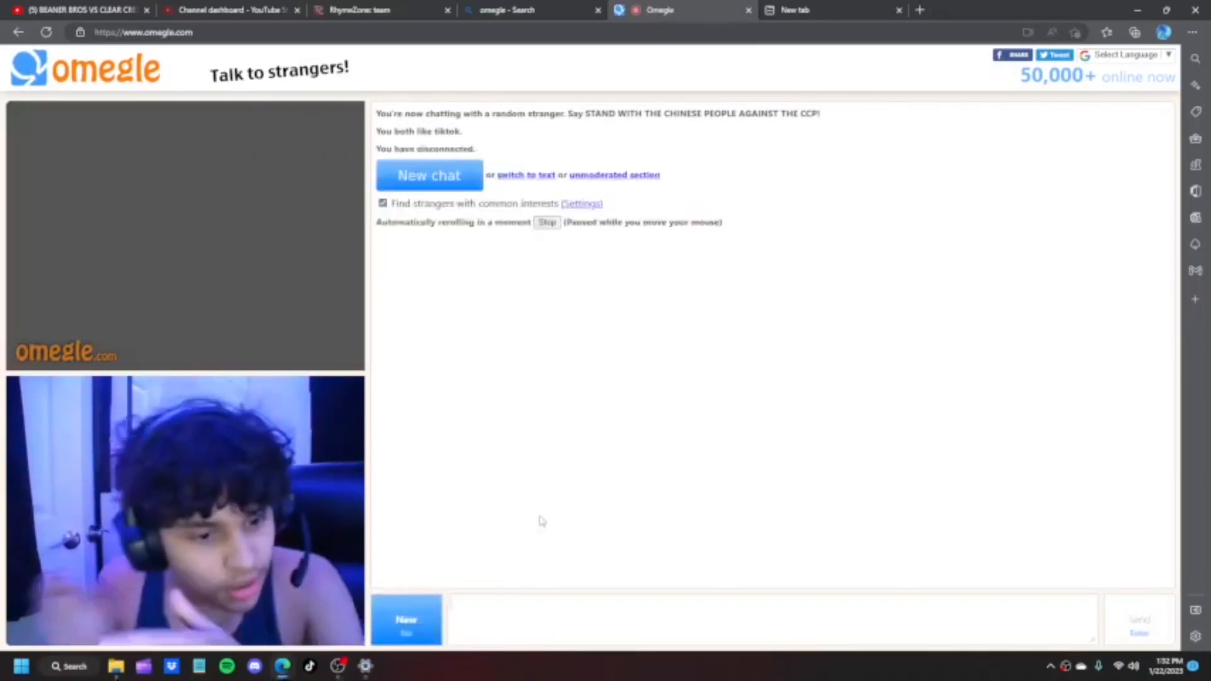
Start a new video chat with another random stranger matched on the tiktok interest.
left_click(428, 174)
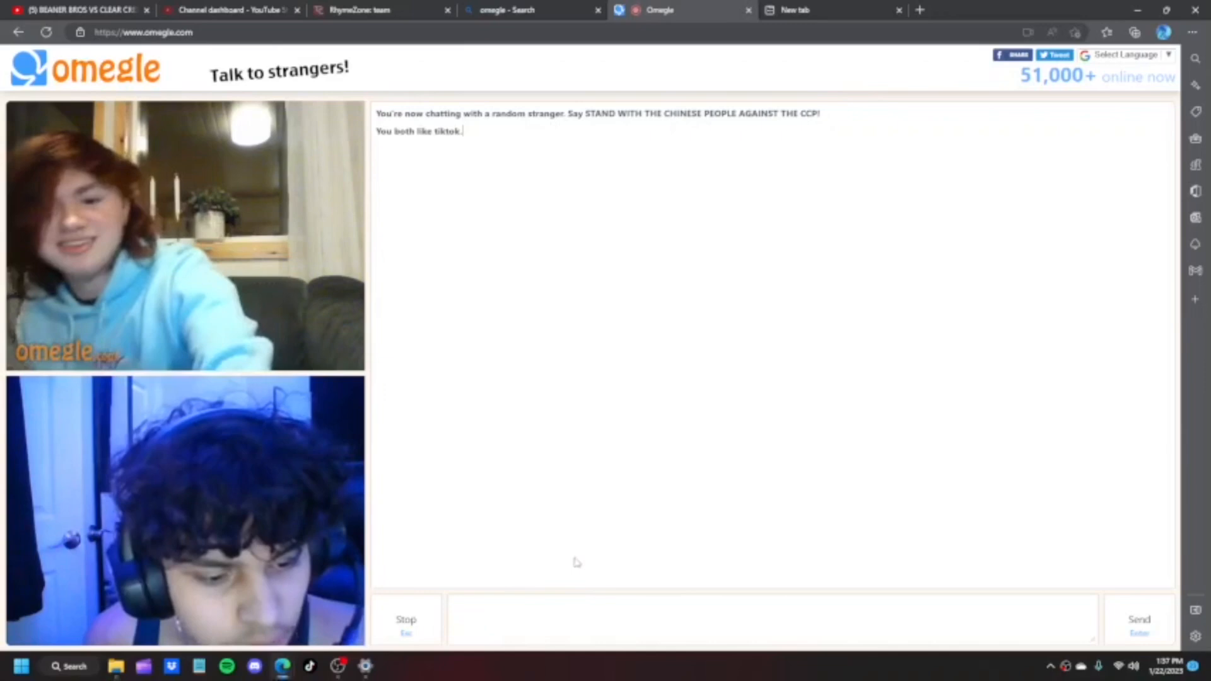
mouse_move(513, 581)
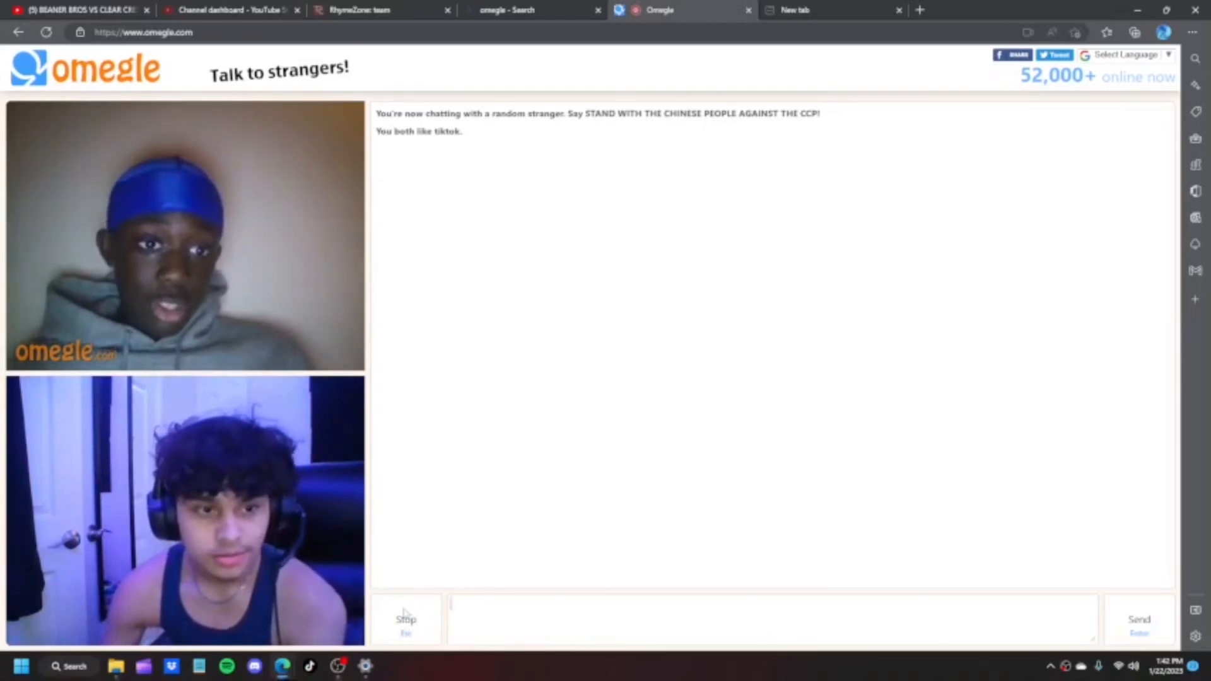
Stop the current chat so Omegle matches a new stranger sharing the tiktok interest.
left_click(406, 619)
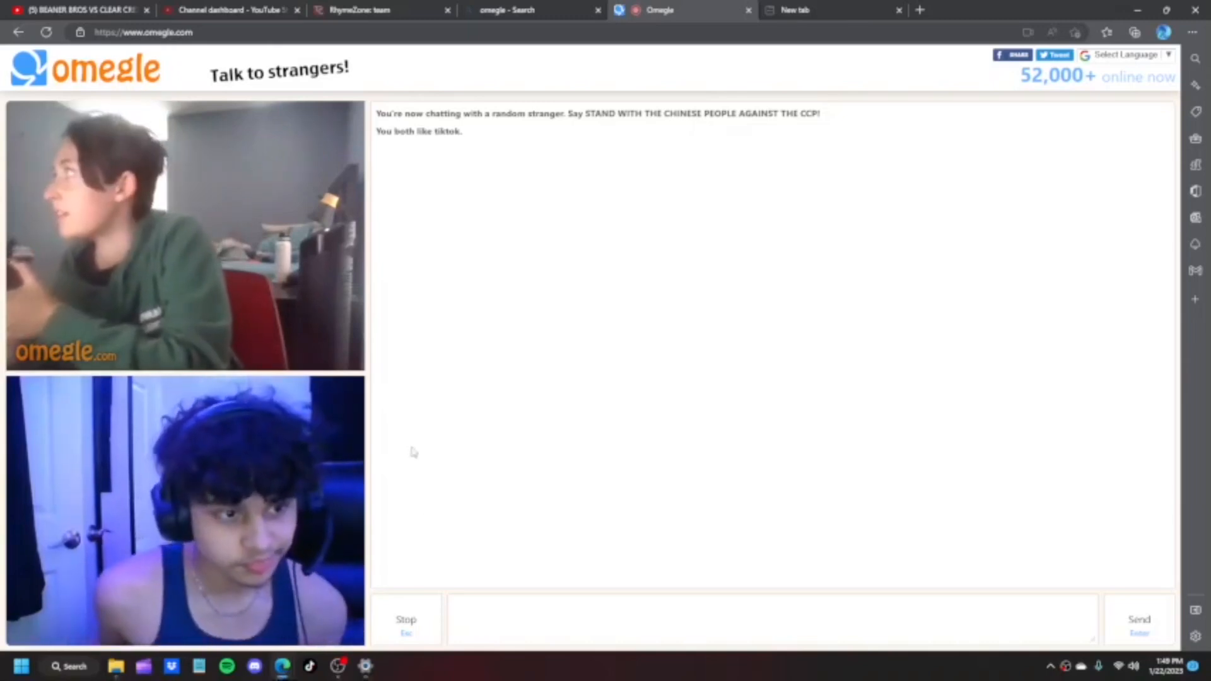
mouse_move(451, 534)
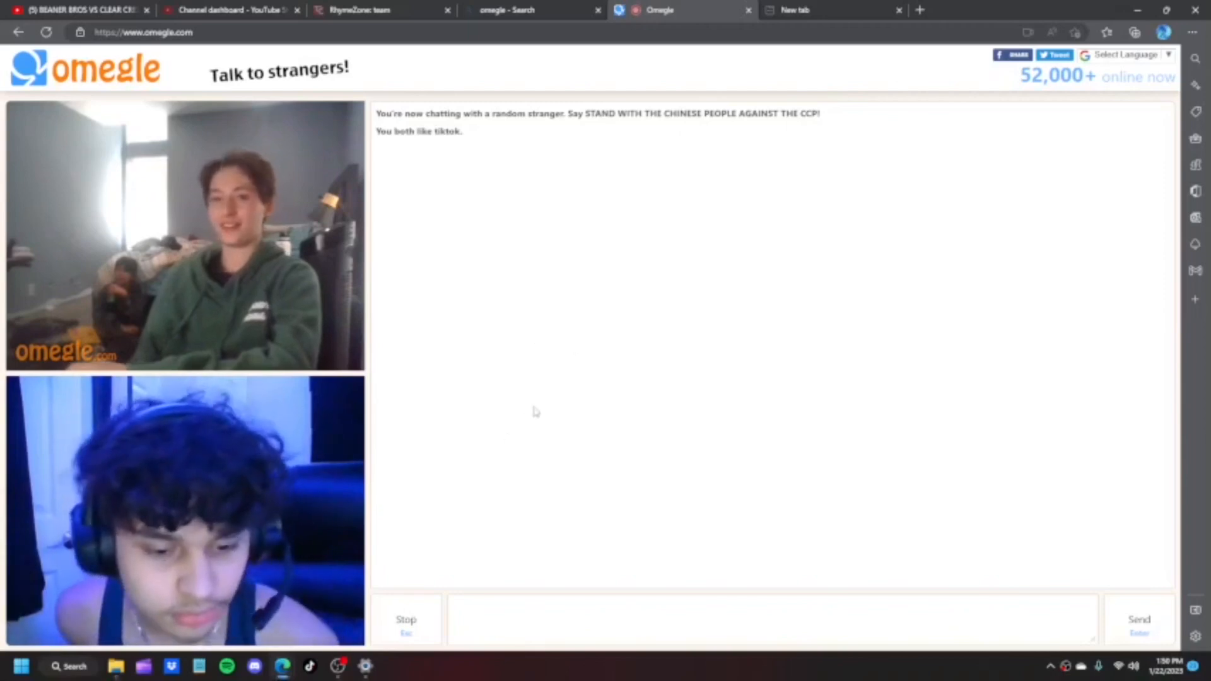
mouse_move(561, 517)
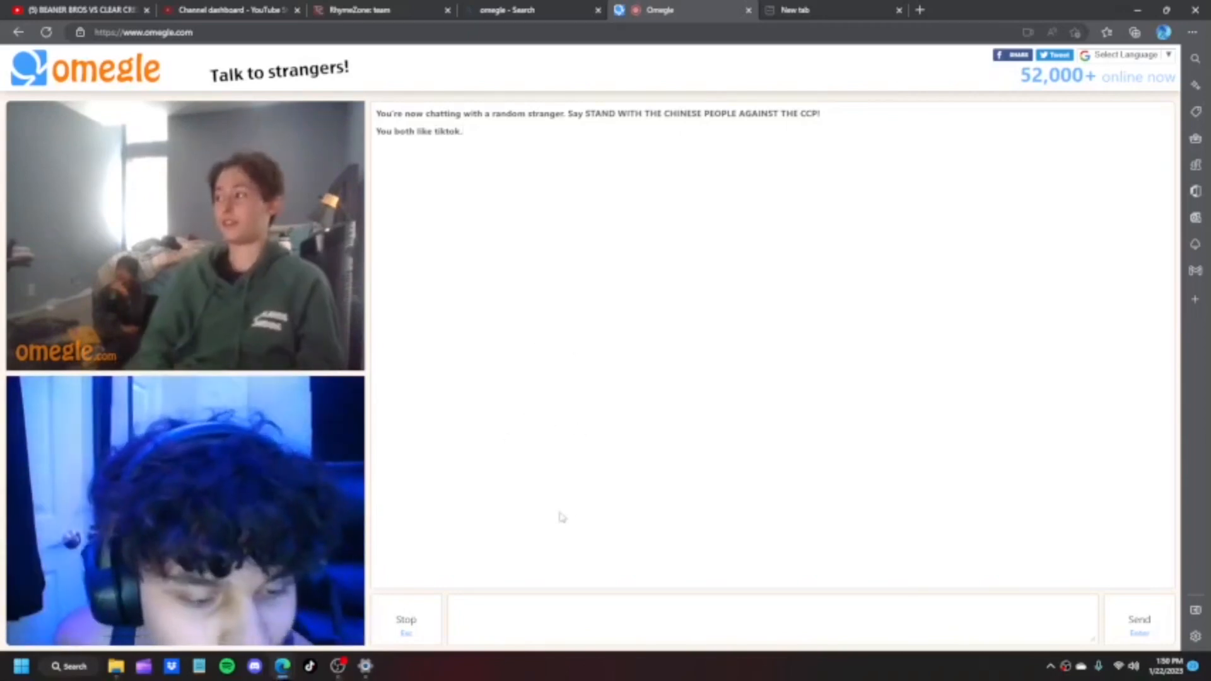